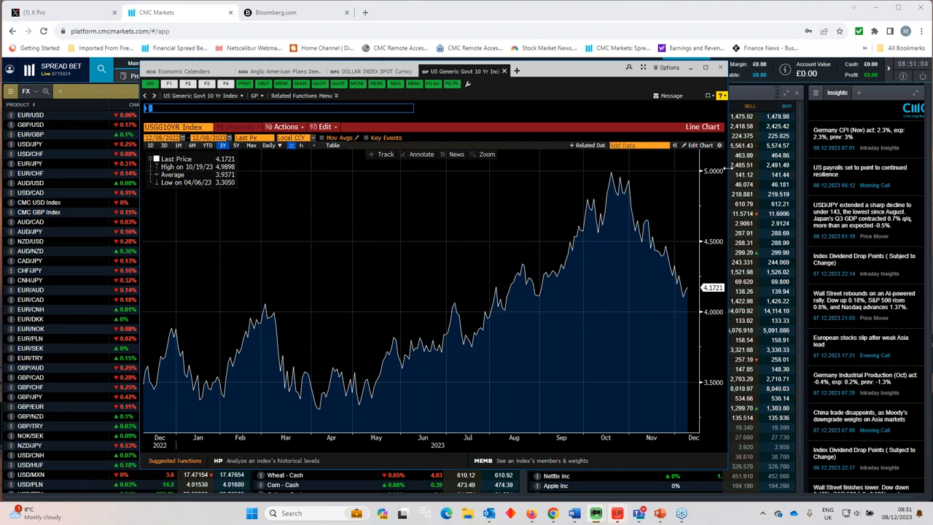
mouse_move(621, 290)
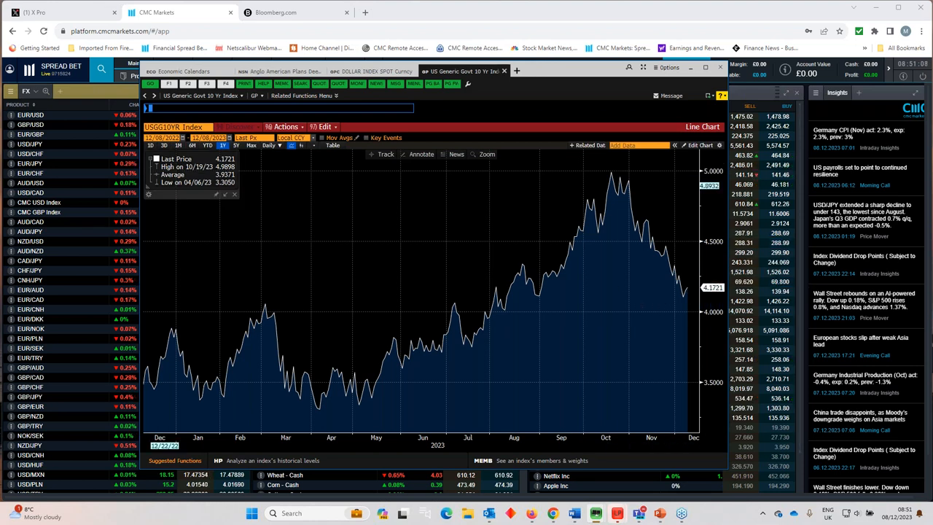
mouse_move(649, 239)
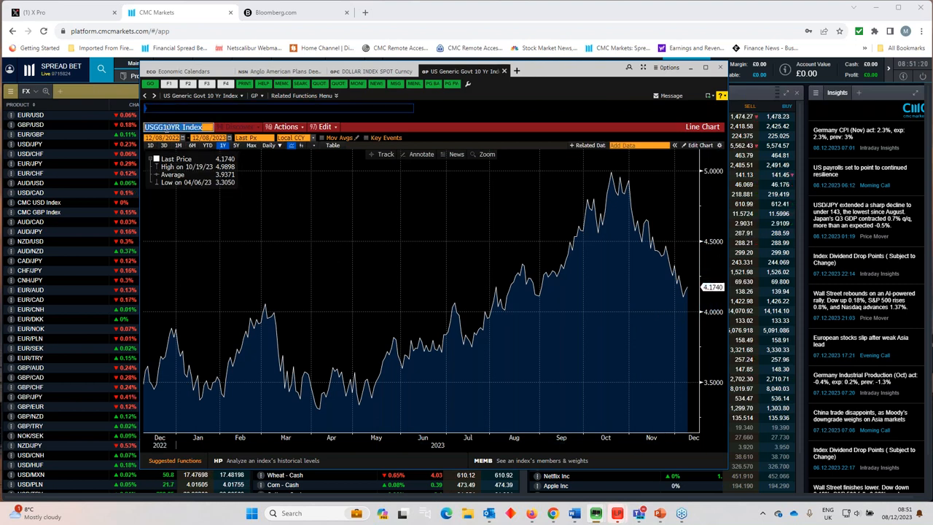
Step: Load the GDBR2 Index German 2-year yield line chart in place of the US 10-year
text(GERMAN)
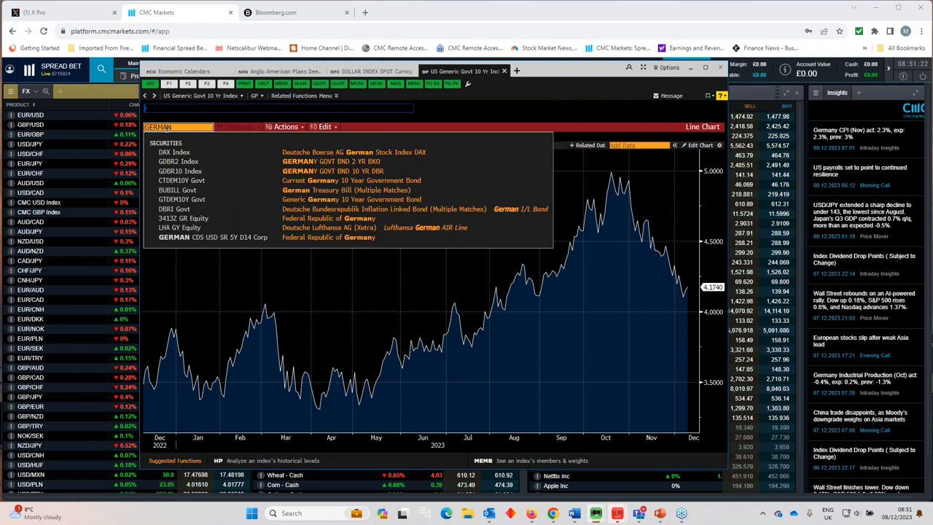
text(2 YEAR)
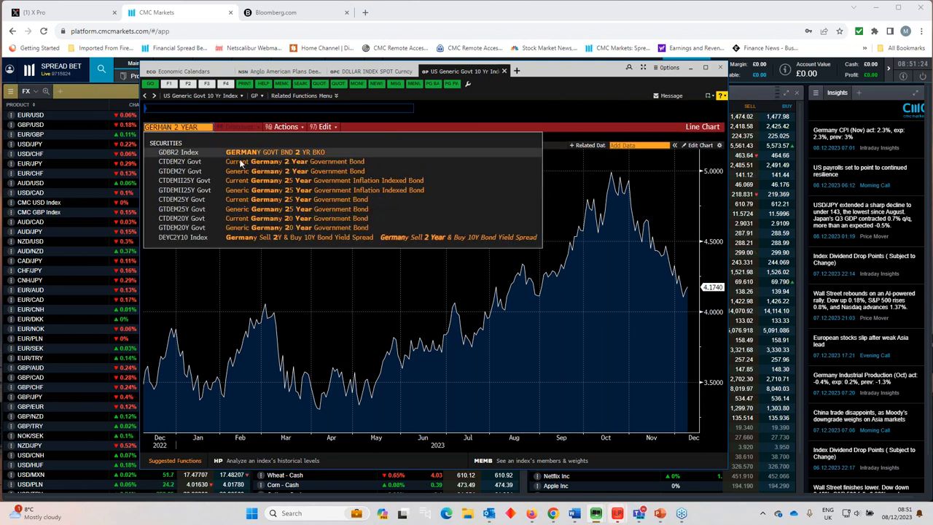
click(178, 152)
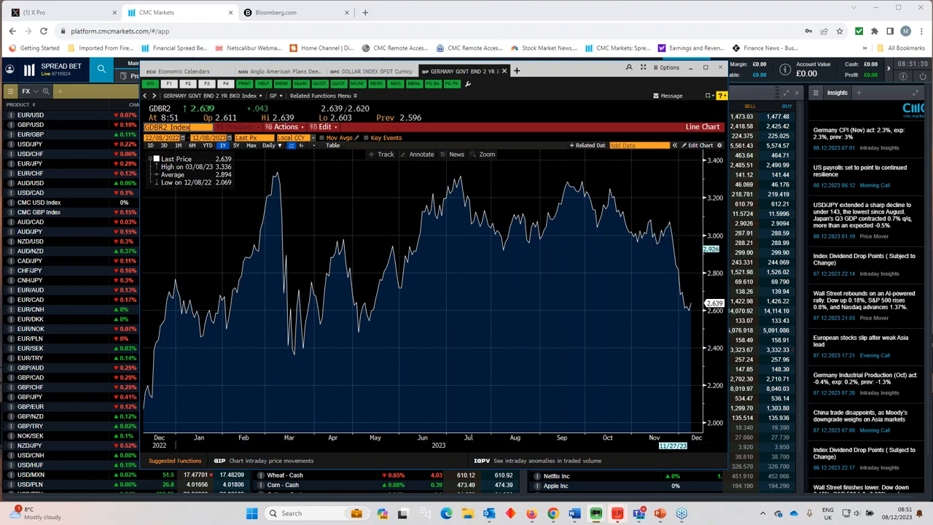
mouse_move(697, 302)
text(GERMANY 10 YEAR)
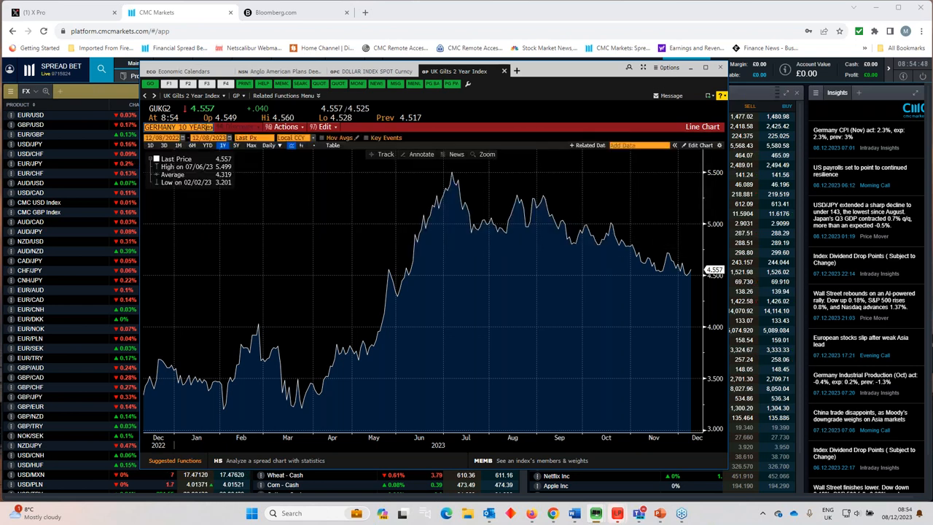
click(177, 127)
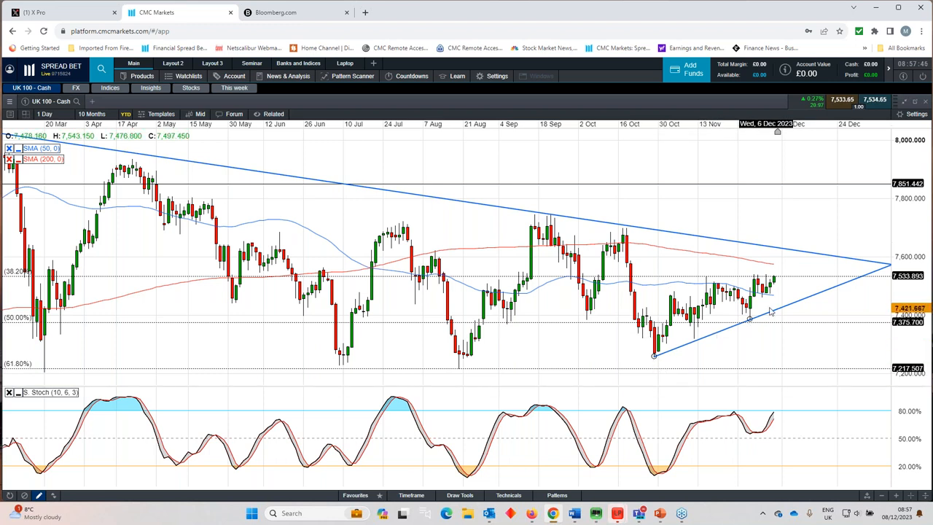
mouse_move(615, 271)
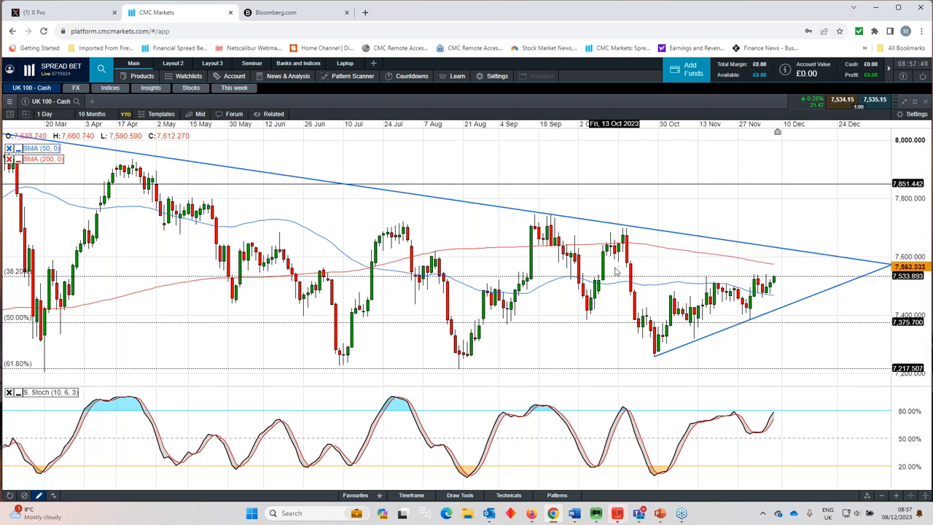
mouse_move(502, 219)
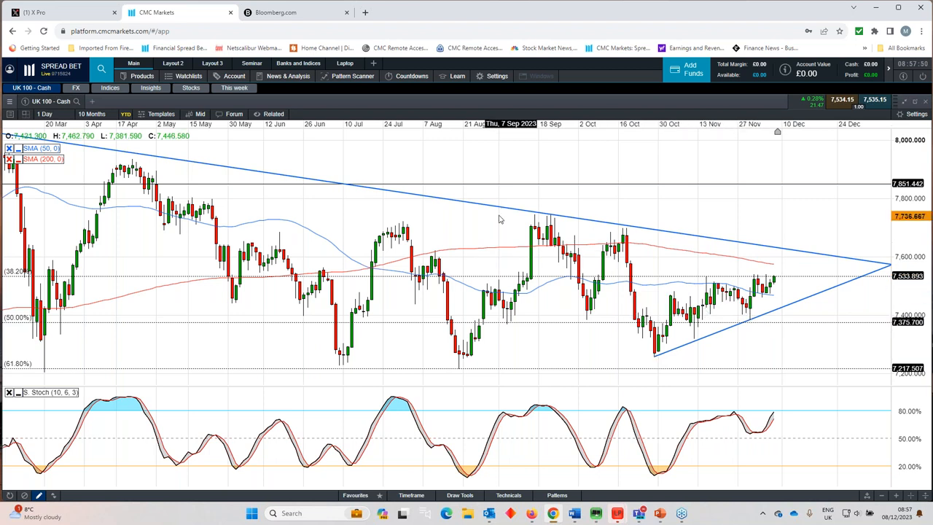
Step: Switch the UK 100 cash chart's range from 10 Months to 2 Years
click(92, 114)
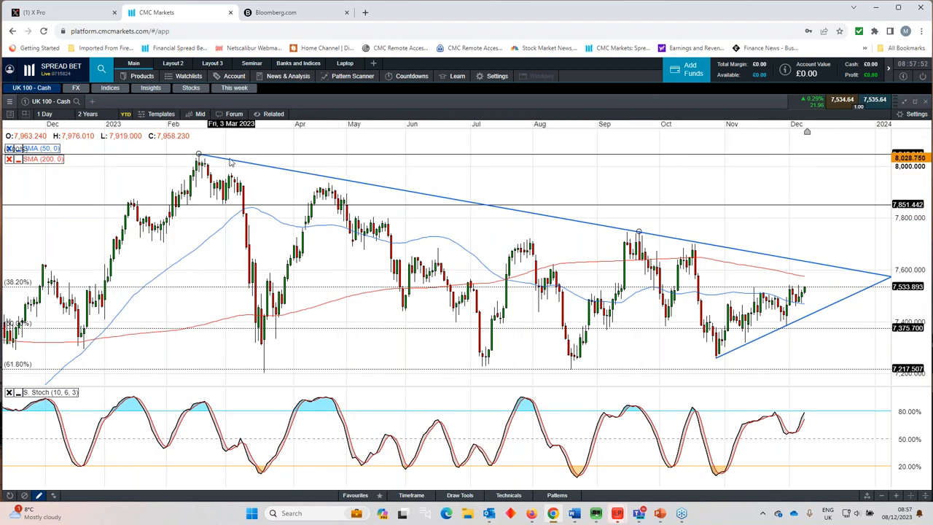
click(88, 114)
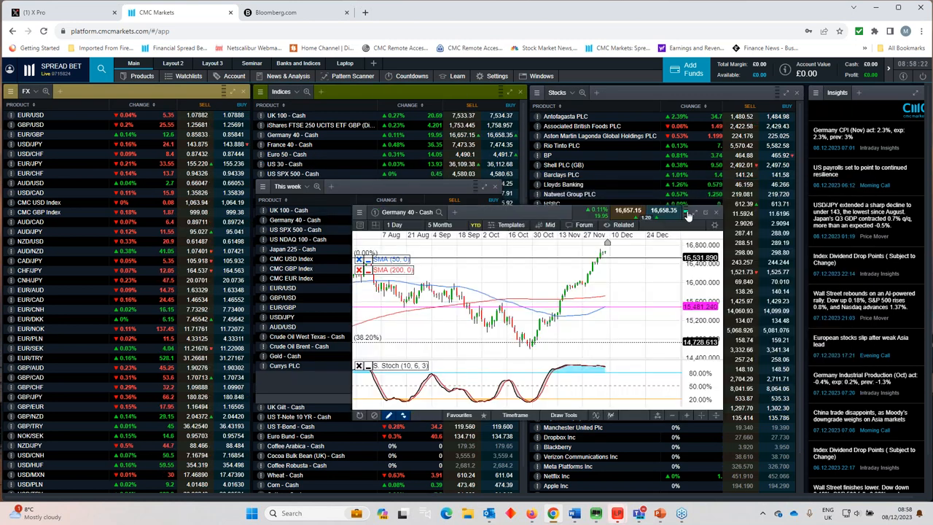
Step: Show the Germany 40 cash chart full size on a 10 Months range
click(696, 213)
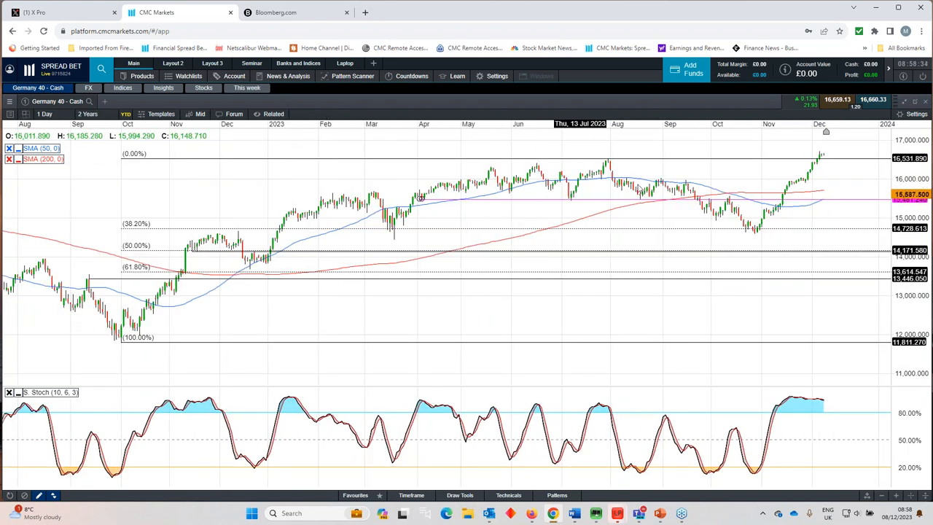
mouse_move(647, 158)
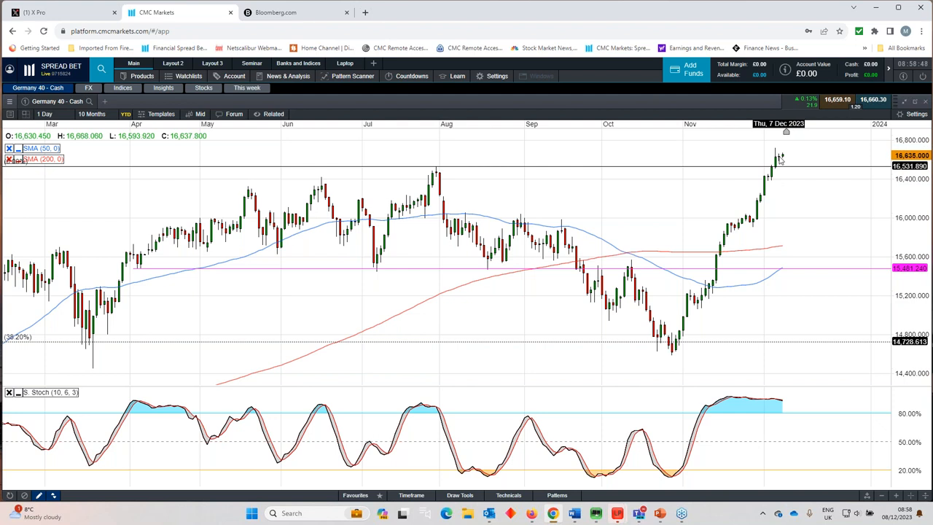
drag(65, 385, 436, 166)
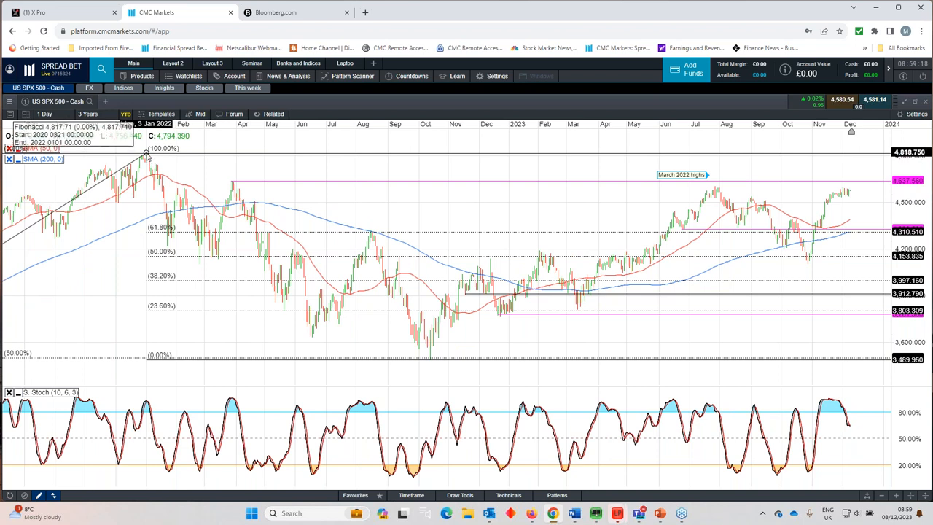
Step: Show the US SPX 500 cash chart on the 3 Years range with its Fibonacci levels
click(87, 114)
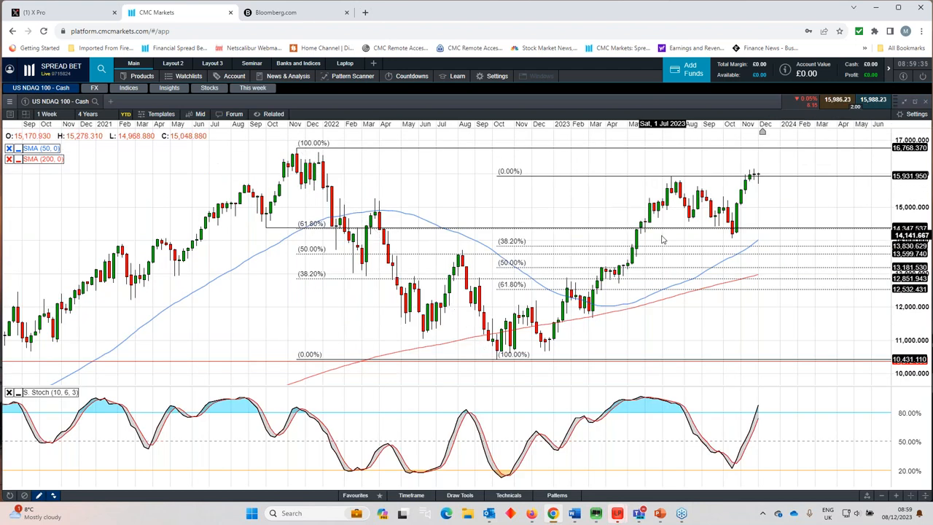
Step: Show the US NDAQ 100 cash chart on the 4 Years range and inspect its Fibonacci levels
drag(495, 359, 671, 175)
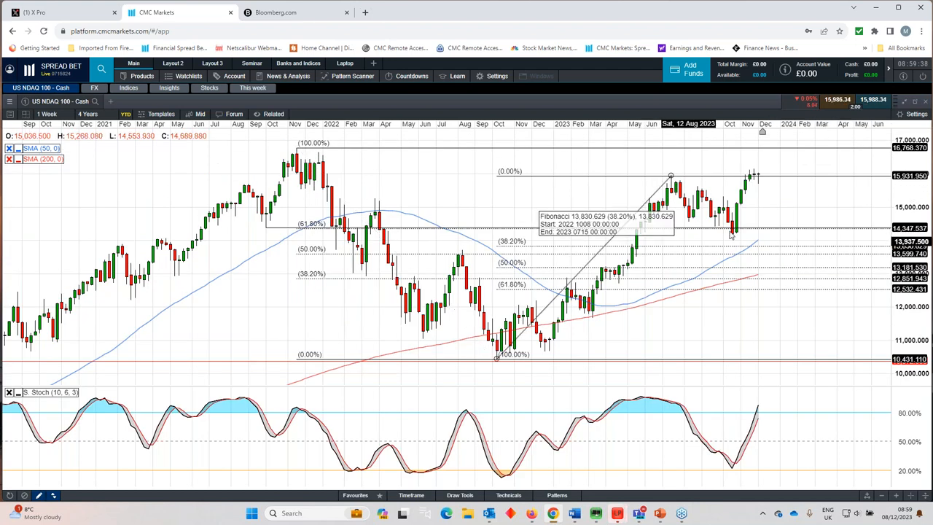
click(87, 114)
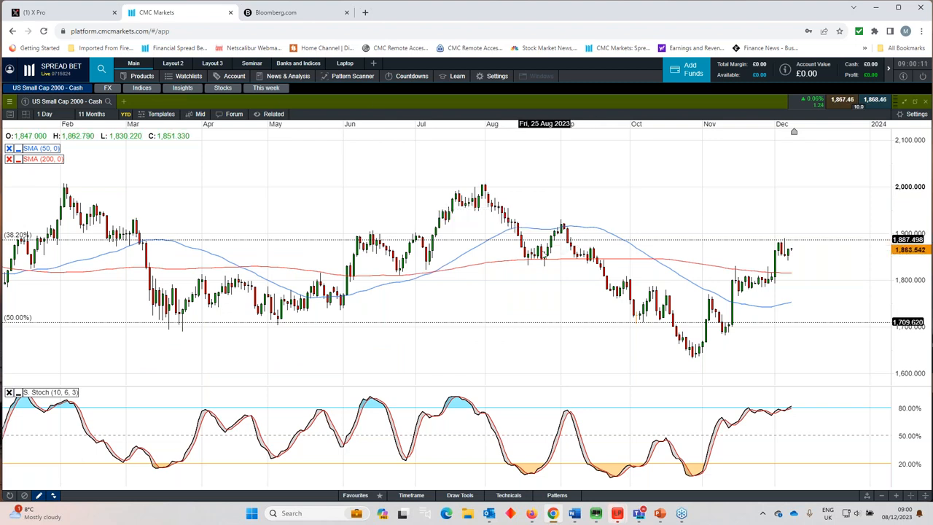
Step: Step the US Small Cap 2000 chart through 2 Years and 3 Years, then settle on 12 Months
click(91, 114)
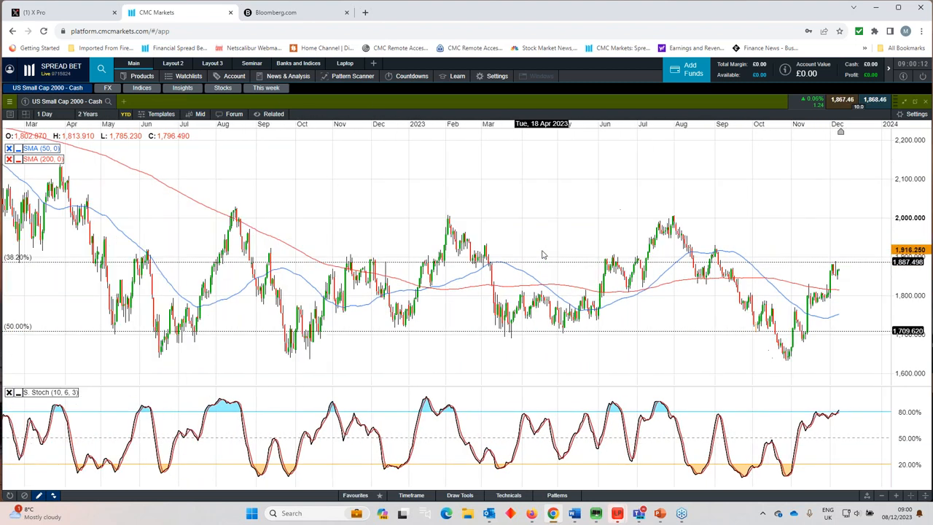
click(88, 114)
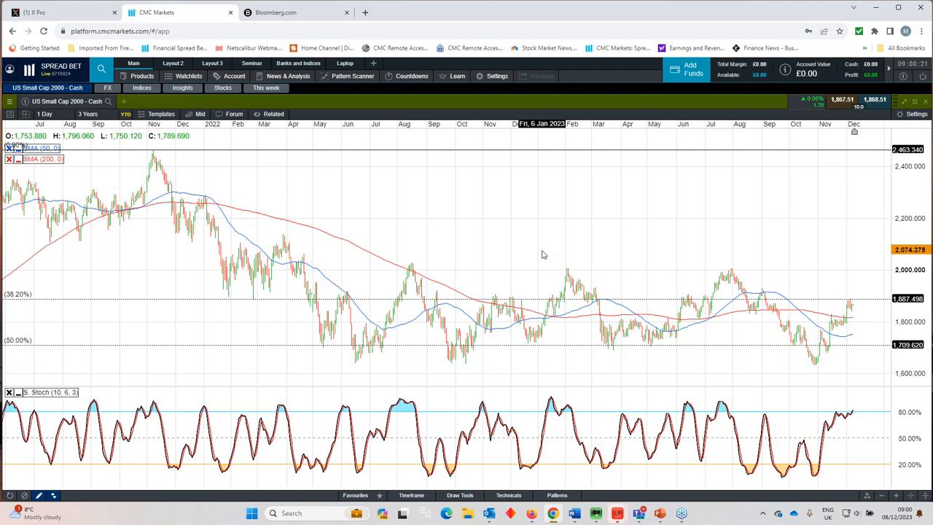
mouse_move(601, 299)
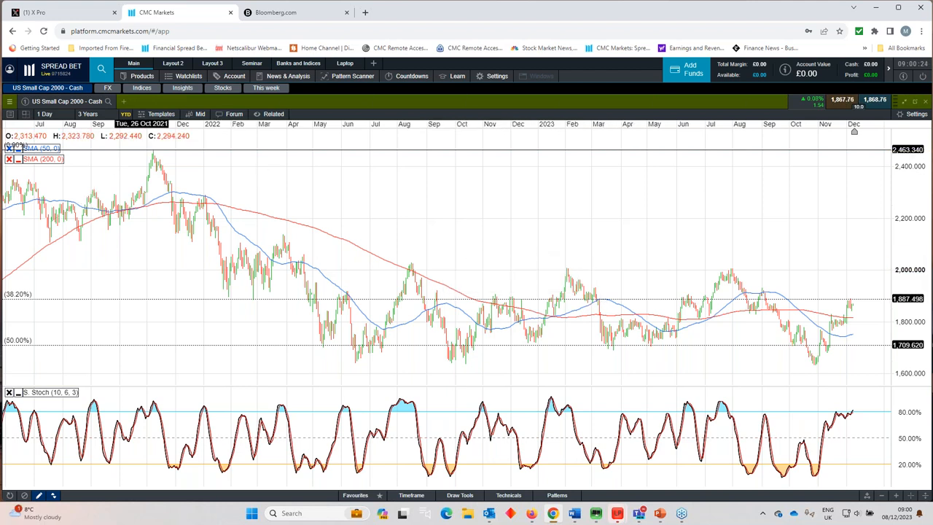
click(88, 114)
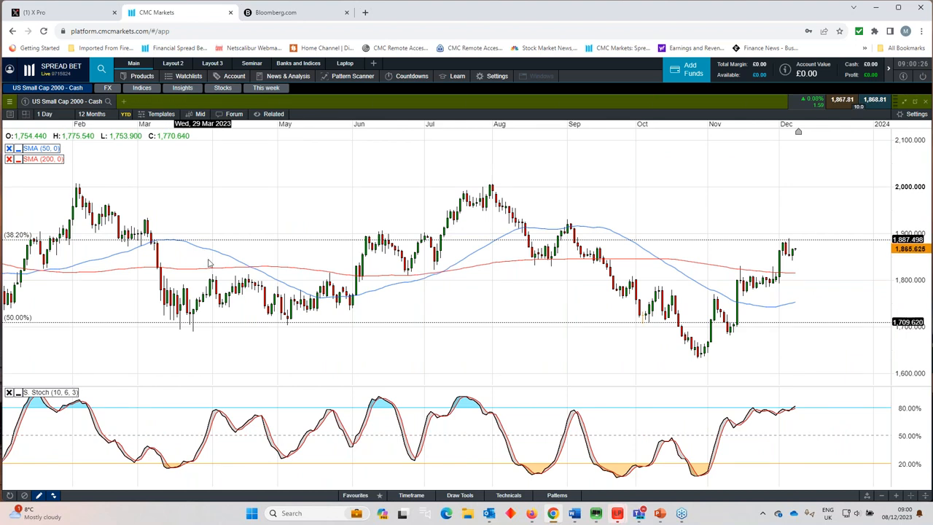
mouse_move(303, 239)
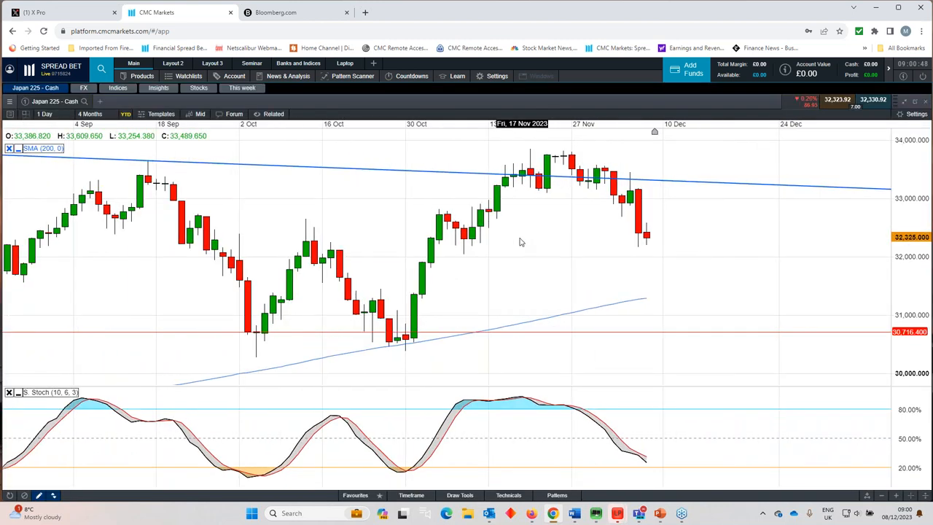
Step: Widen the Japan 225 cash chart from 4 Months to 12 Months
click(91, 114)
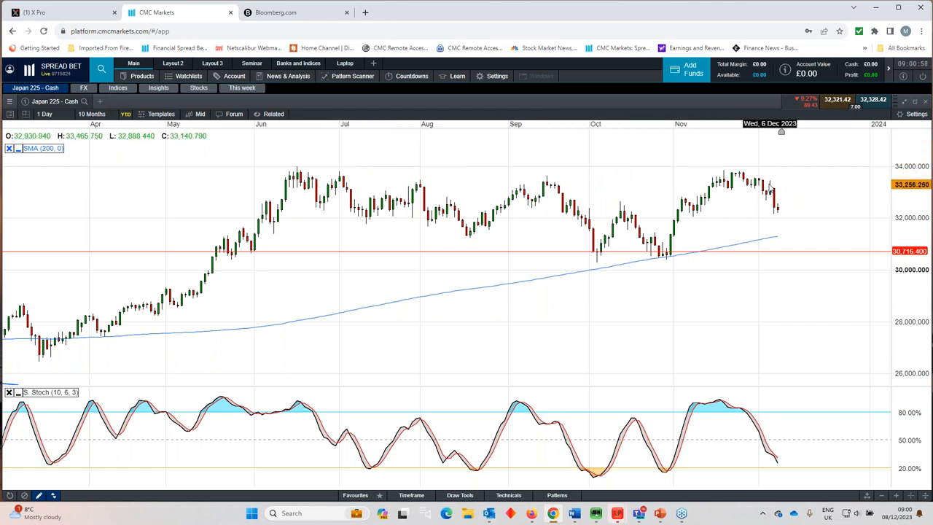
mouse_move(300, 172)
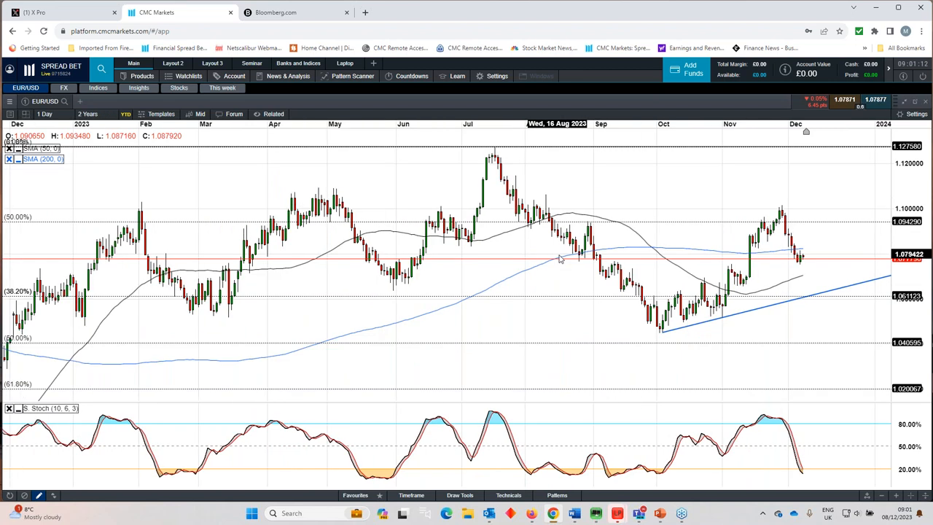
mouse_move(805, 274)
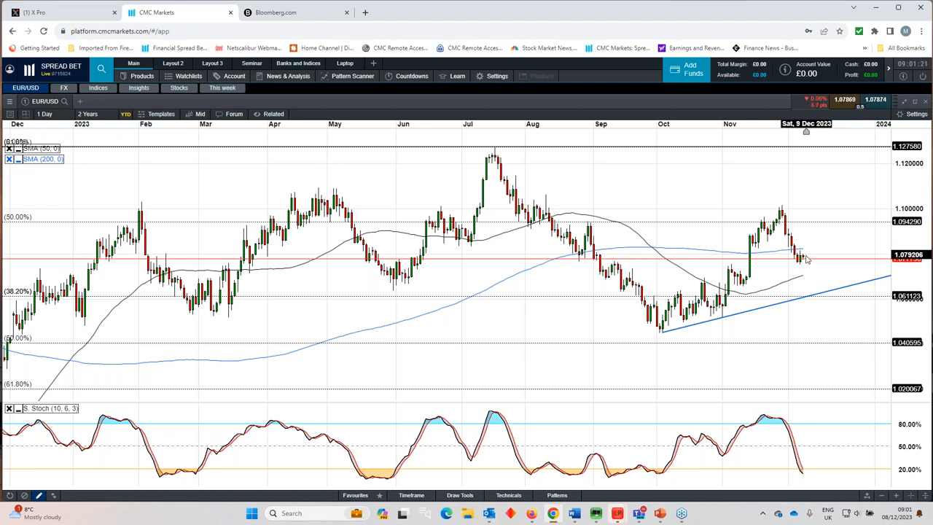
mouse_move(809, 266)
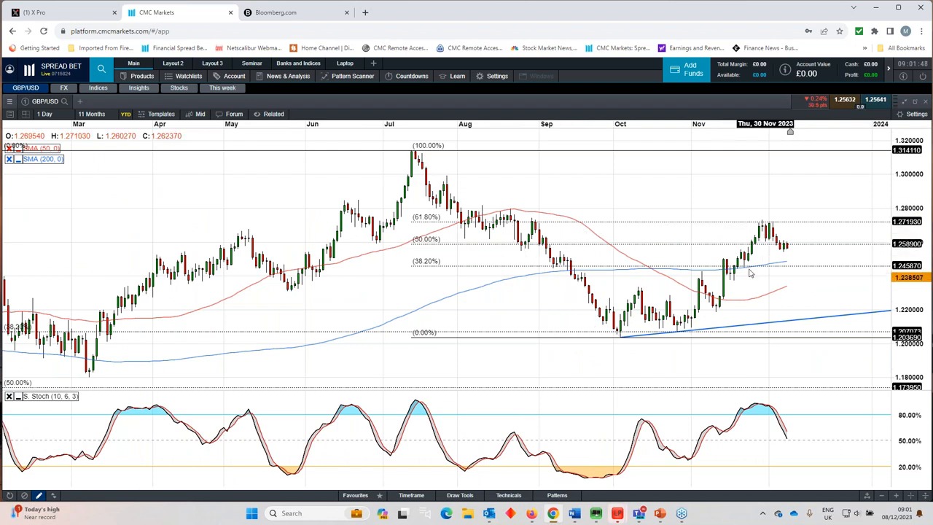
mouse_move(474, 191)
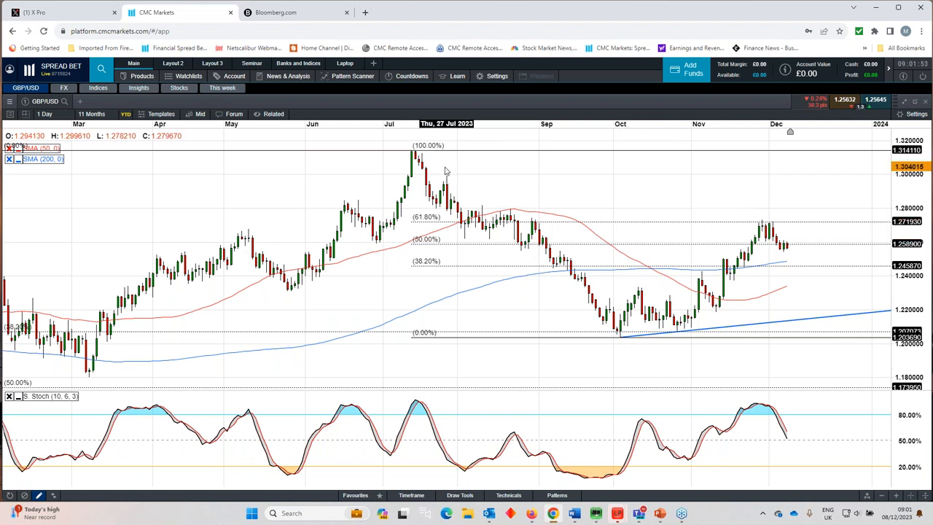
mouse_move(673, 247)
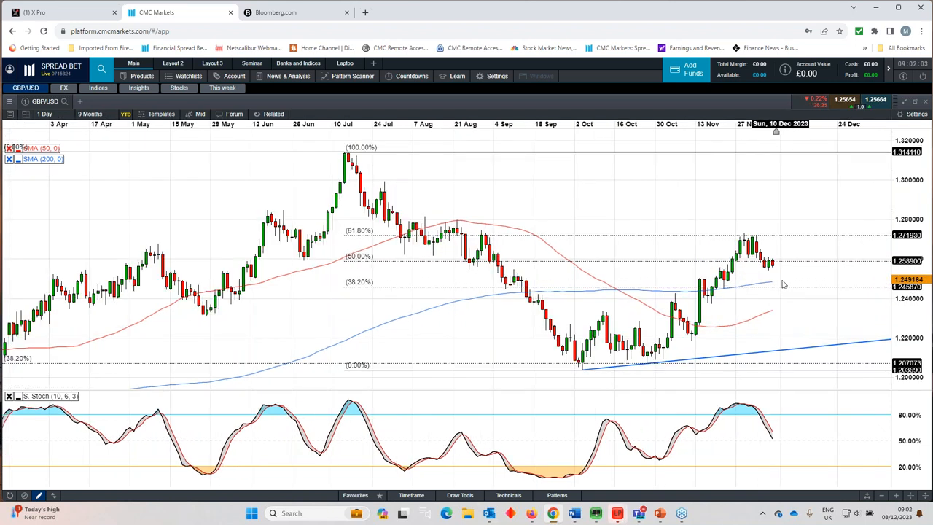
drag(344, 150, 581, 370)
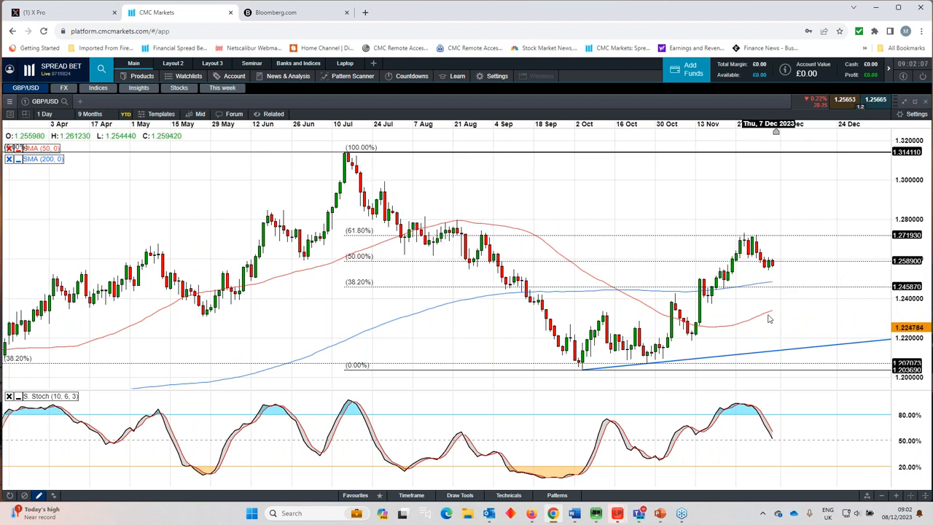
drag(345, 153, 580, 367)
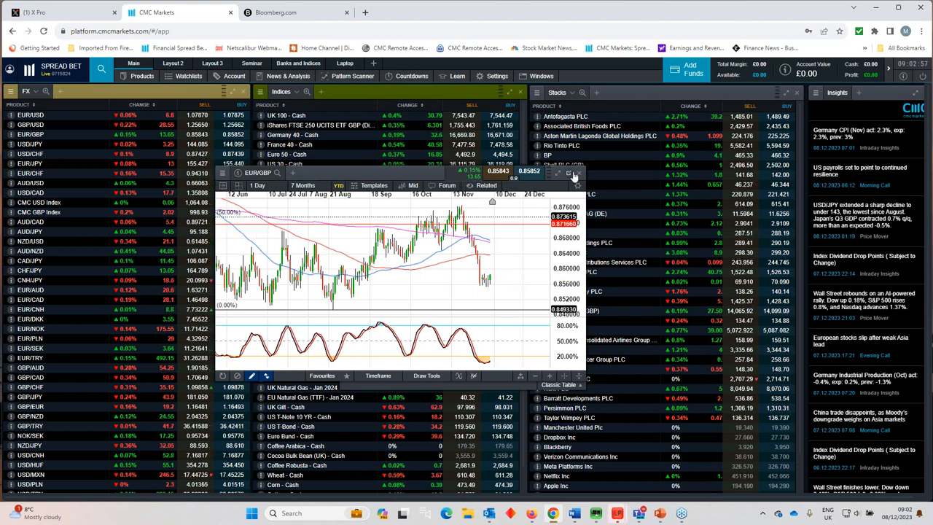
mouse_move(580, 175)
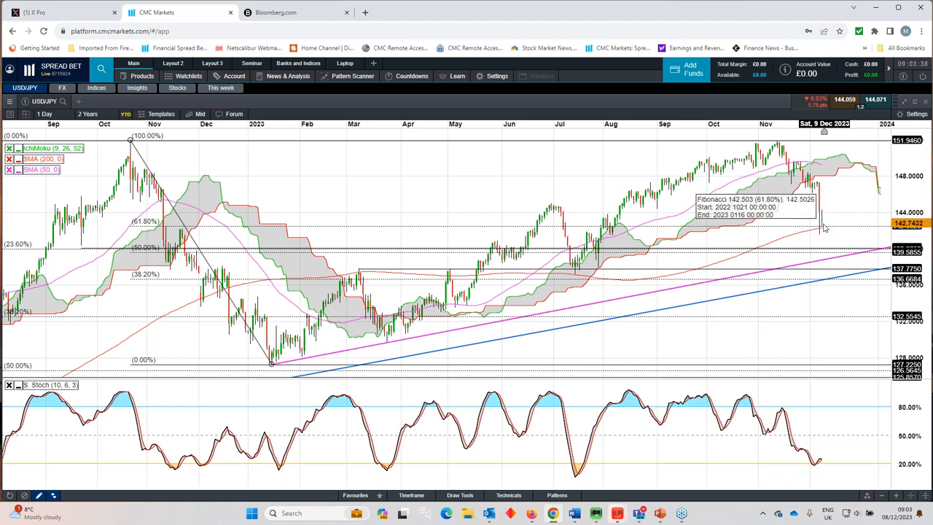
mouse_move(837, 223)
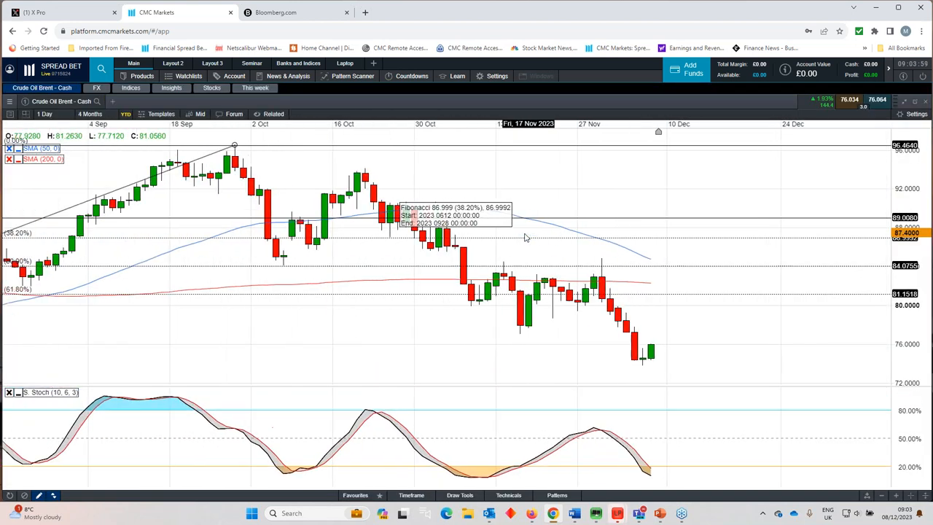
Step: Widen the Brent crude chart through 12 Months and 2 Years to about three years of weekly prices
click(91, 113)
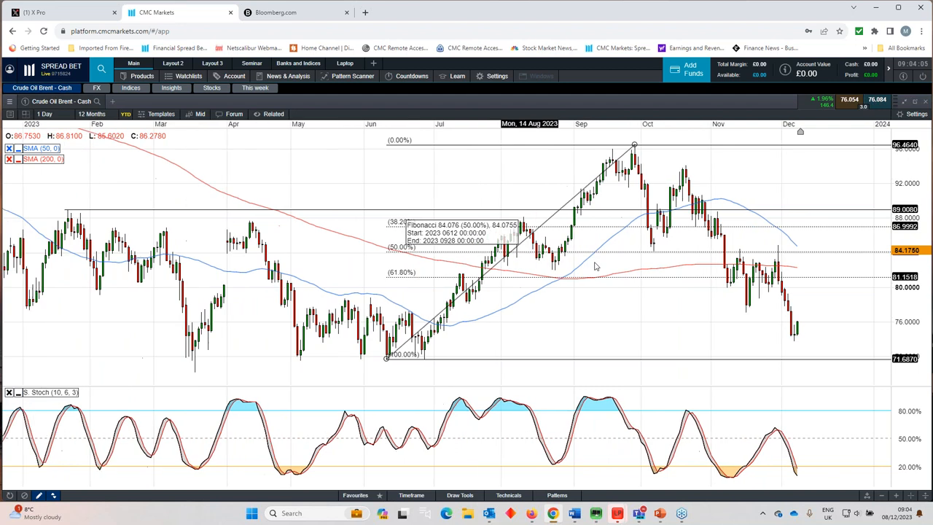
click(88, 113)
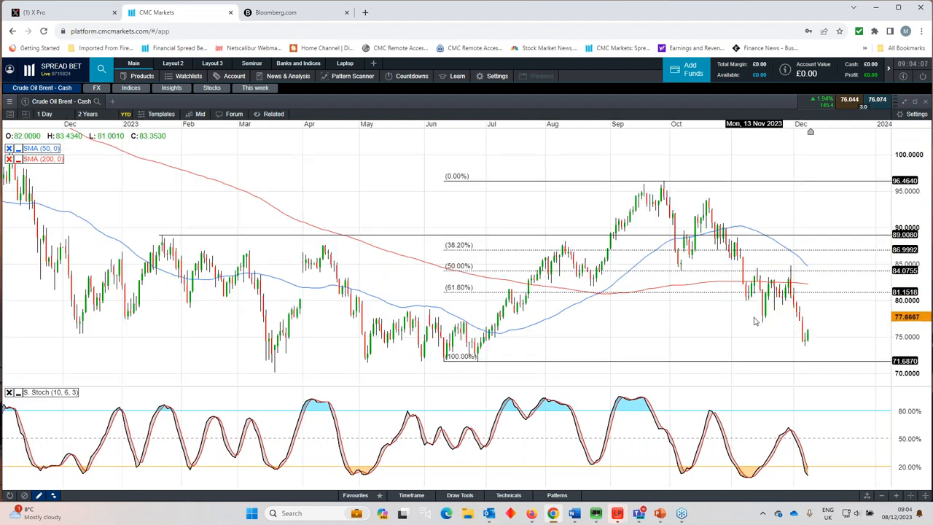
click(89, 114)
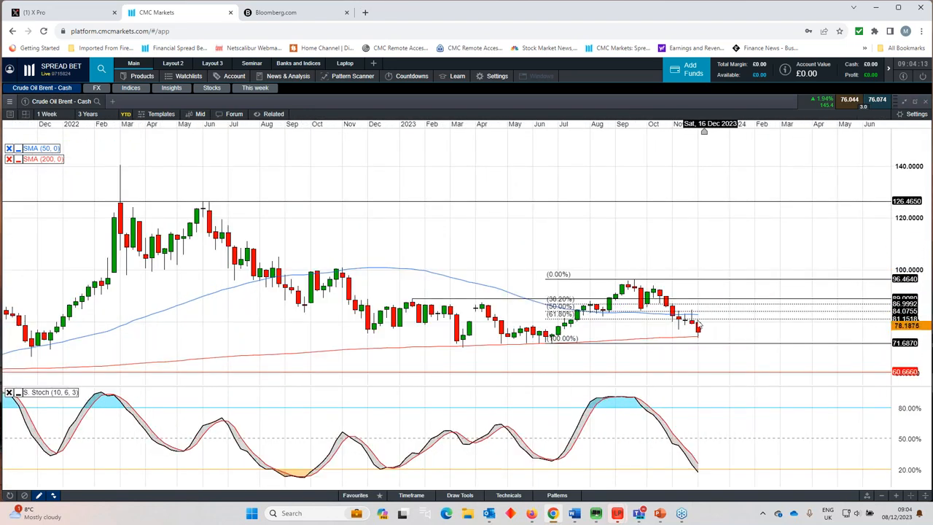
mouse_move(697, 327)
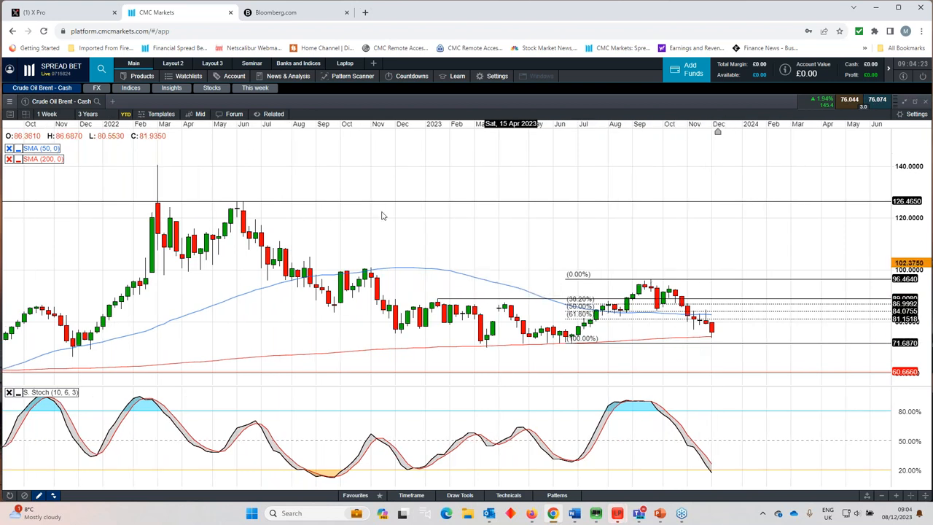
Step: Set Brent crude back to 1 Day candles over a 12 Months range
click(47, 114)
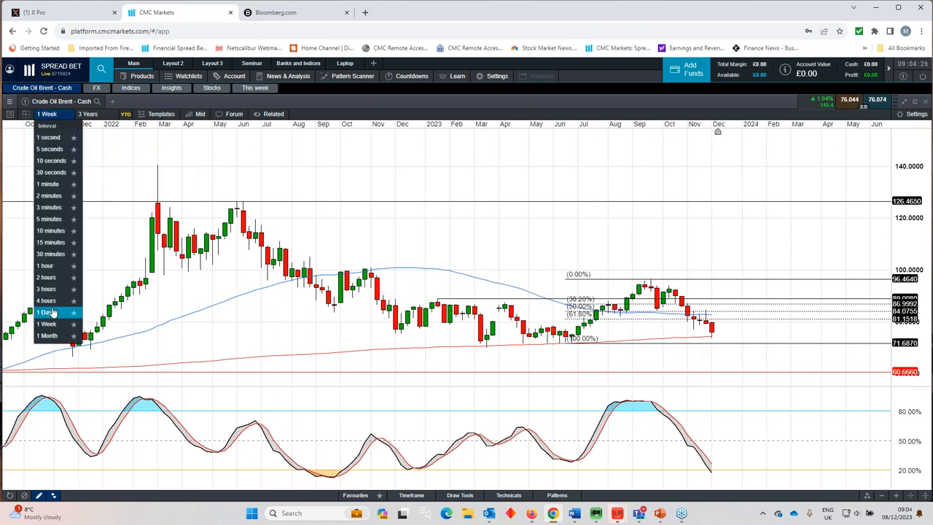
click(43, 312)
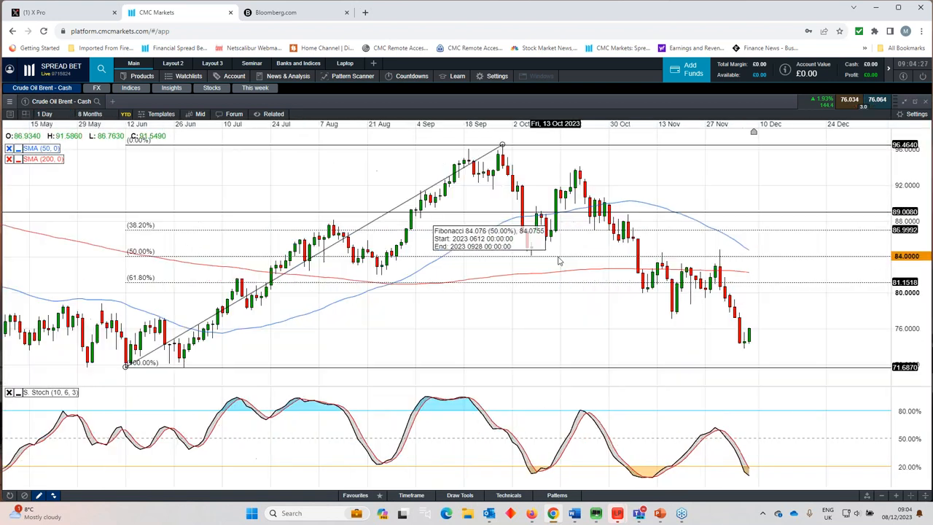
click(90, 113)
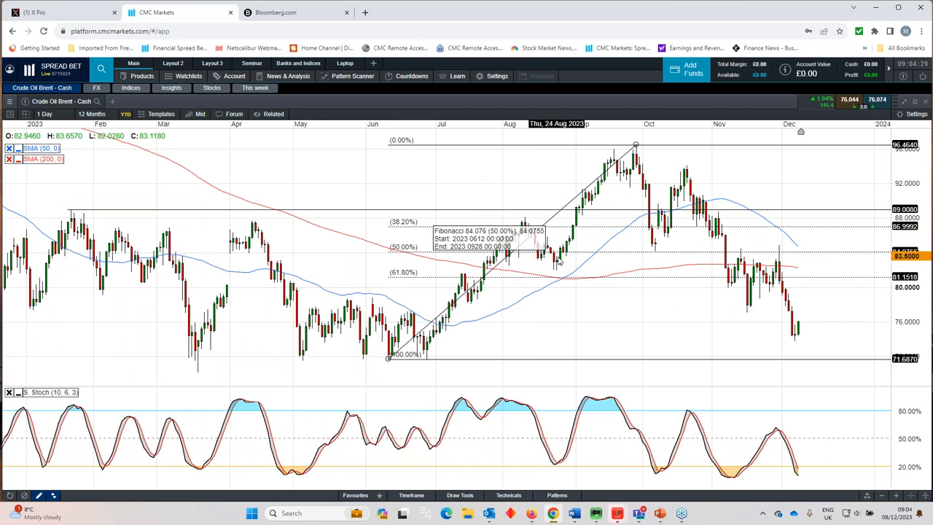